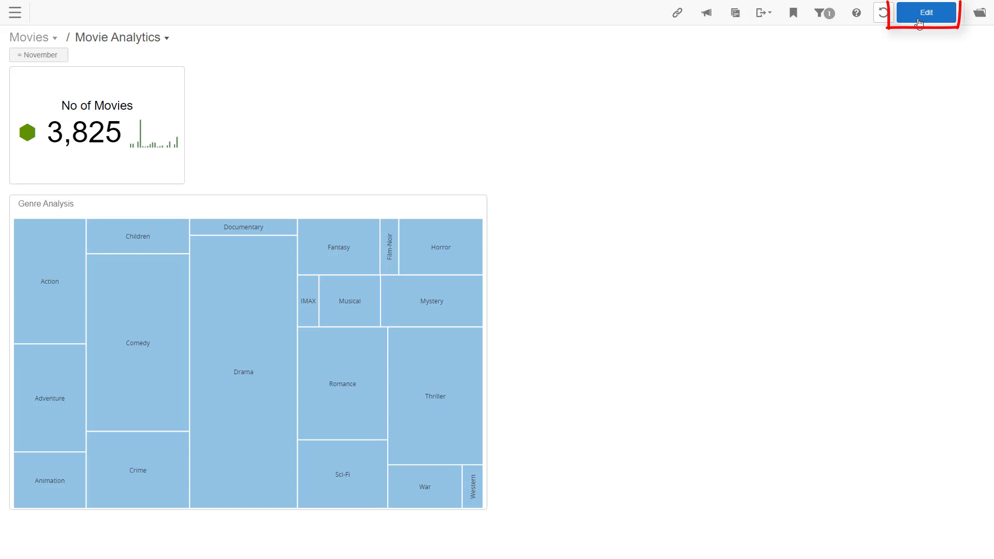
Switch the dashboard into designer mode and show the Insert menu of addable items.
left_click(925, 12)
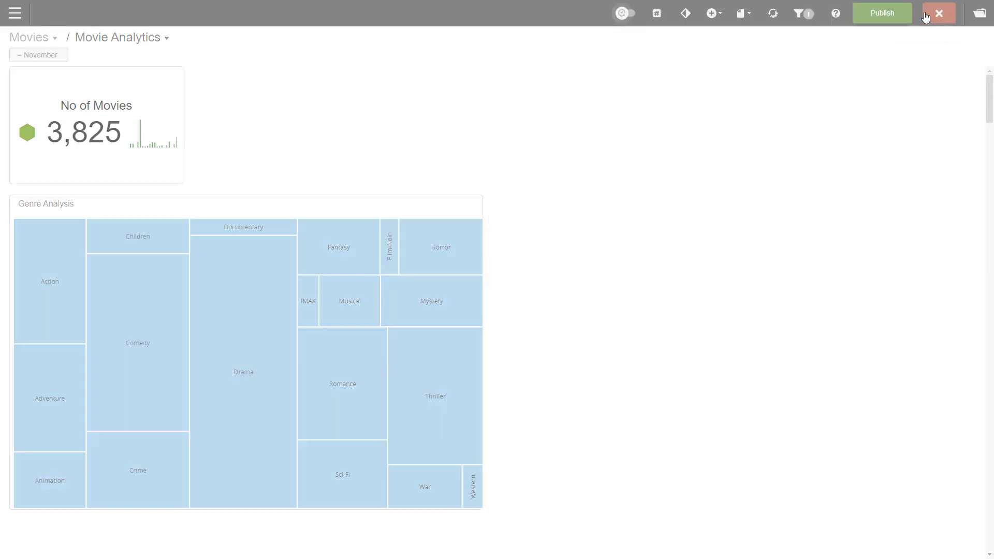
left_click(939, 13)
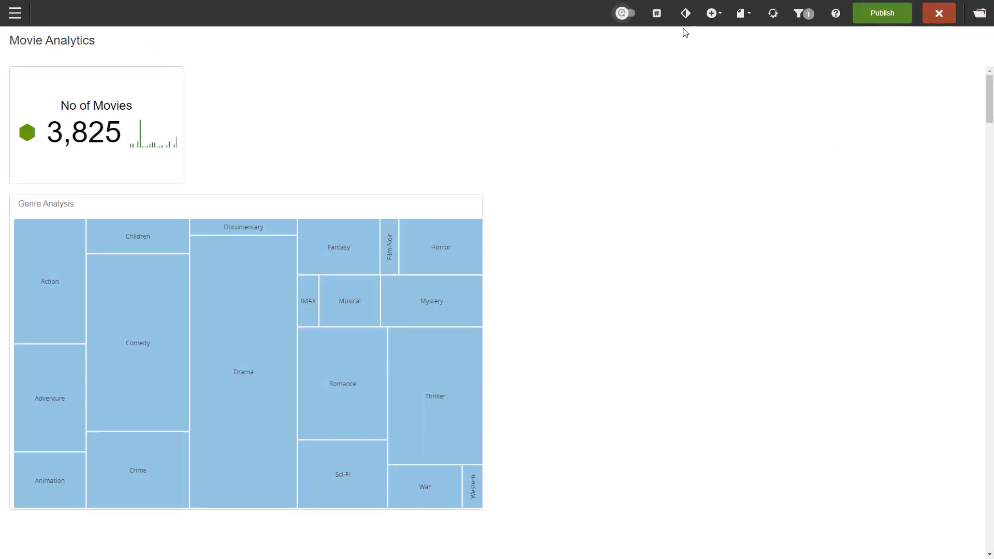
left_click(711, 13)
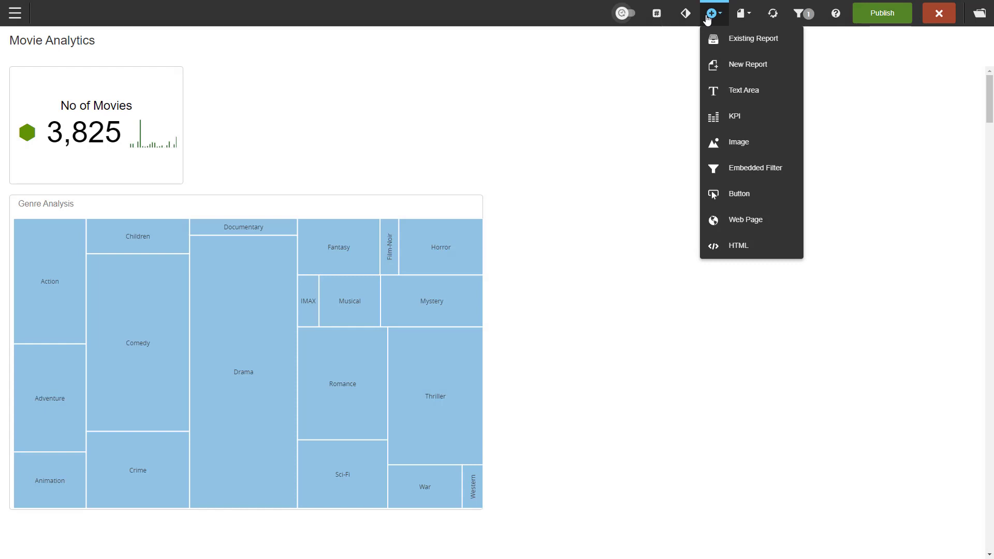
Insert a Text Area reading 'We are now in V{CurrentMonth}.' and review its font sizes.
left_click(744, 90)
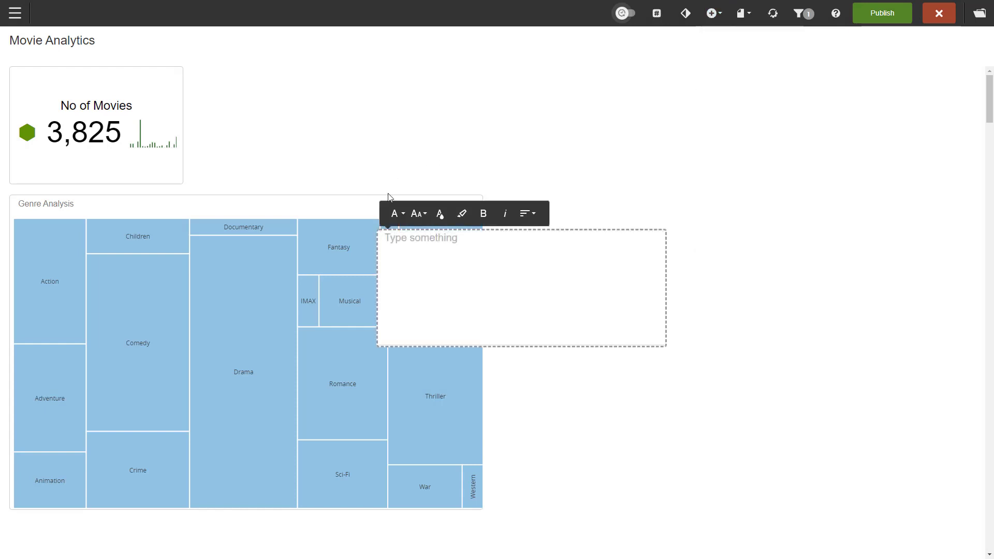
mouse_move(408, 256)
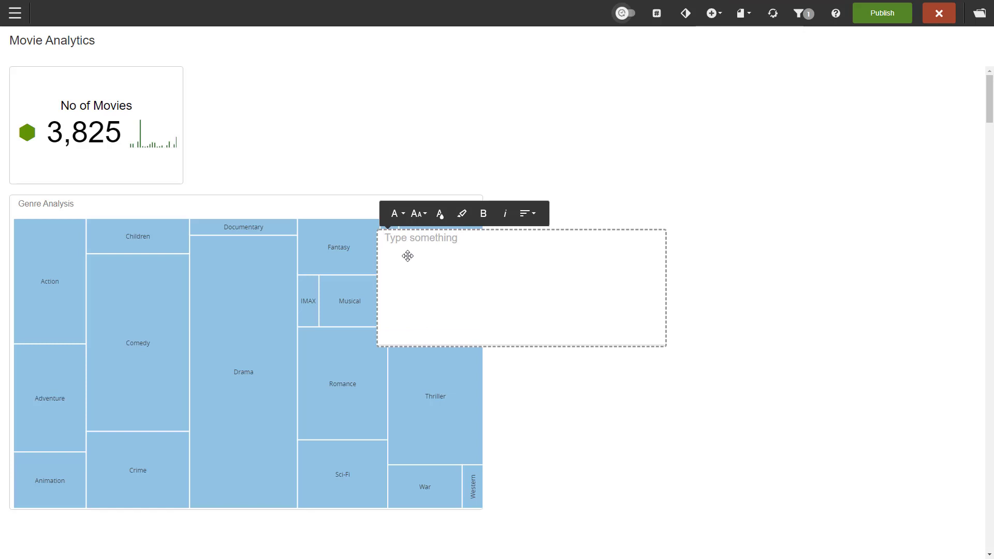
type("We are now in V{CurrentMonth}.")
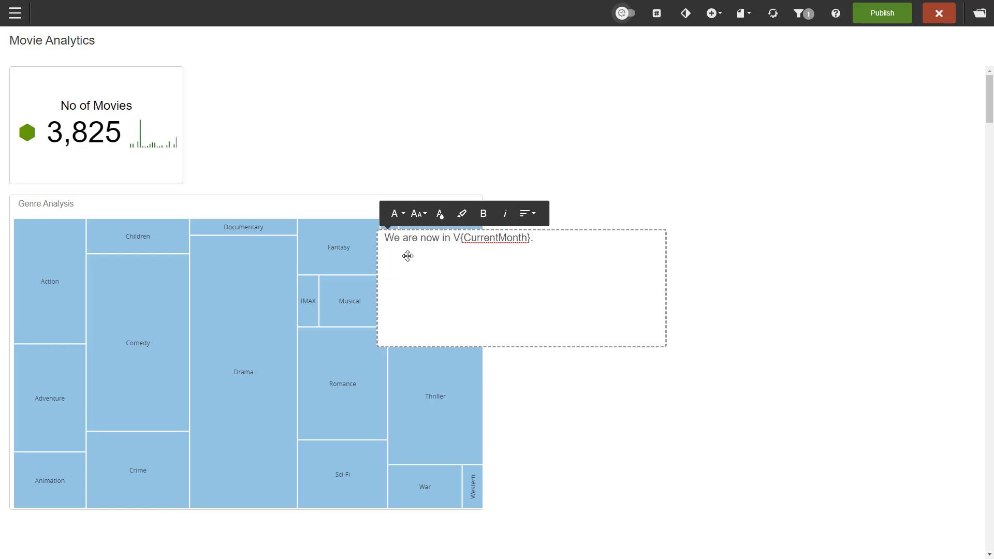
mouse_move(395, 213)
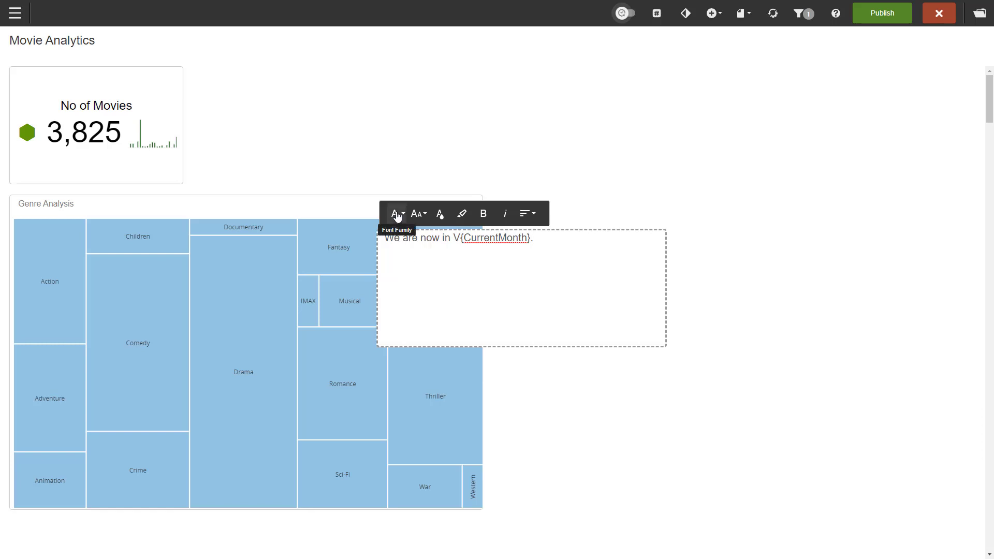
mouse_move(439, 215)
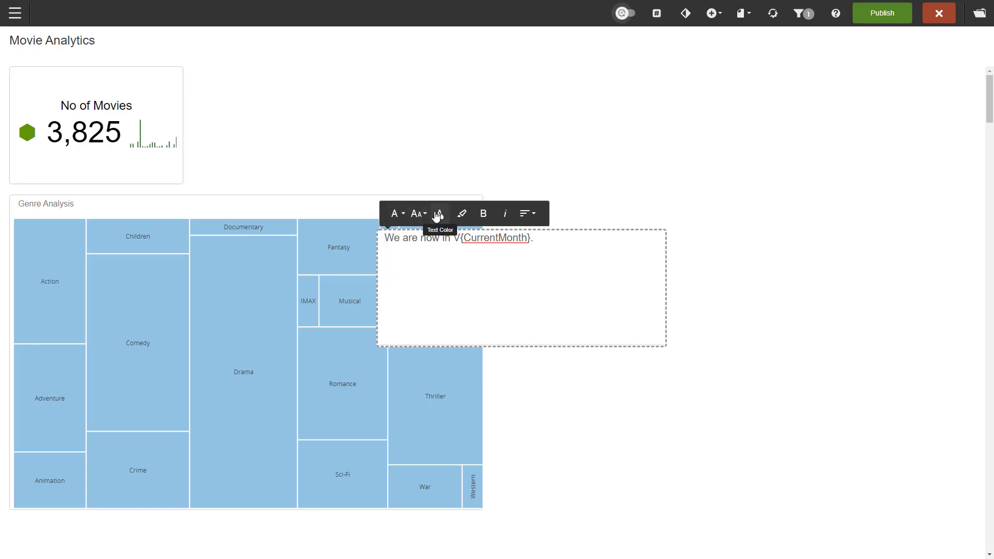
mouse_move(463, 214)
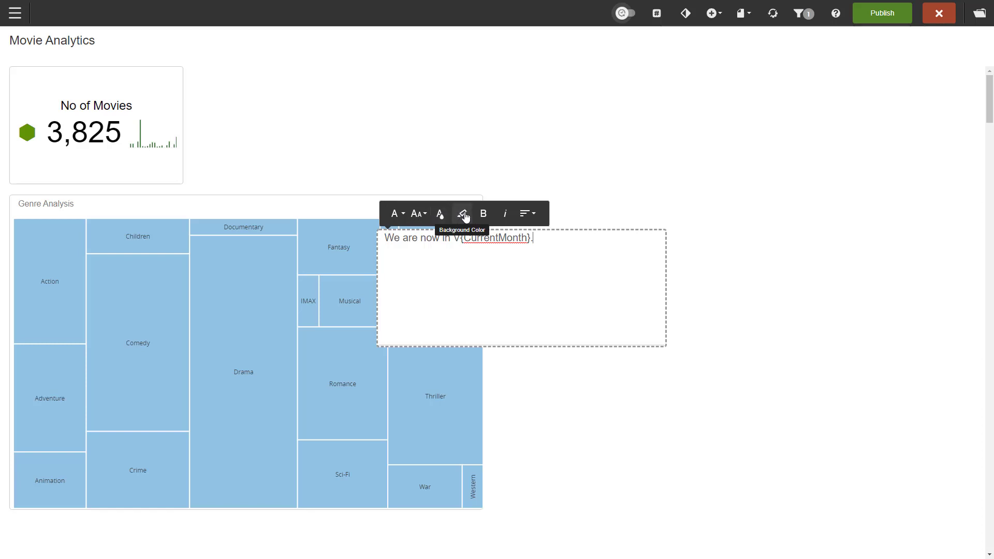
mouse_move(524, 213)
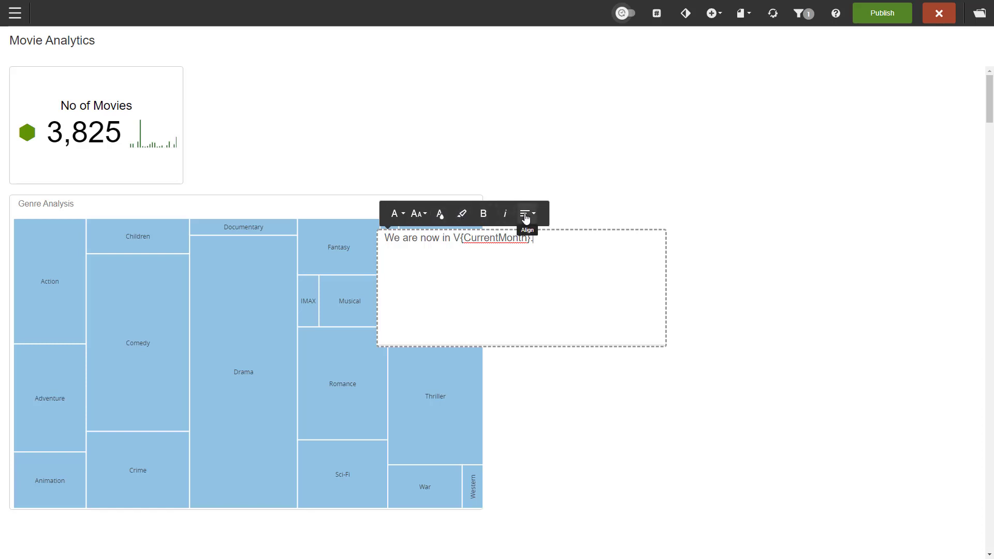
left_click(417, 214)
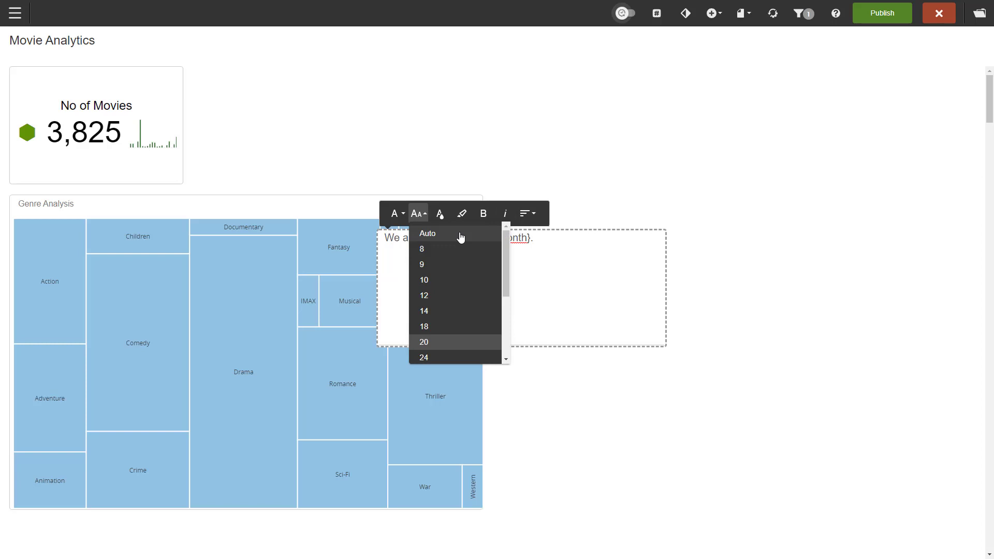
mouse_move(427, 233)
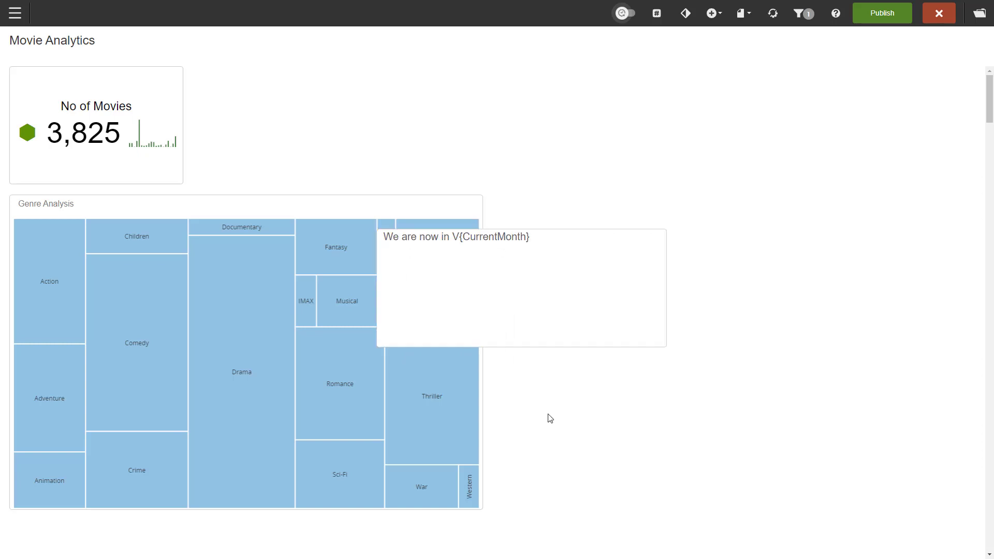
Drag the text area up beside the No of Movies KPI tile and publish.
left_click(520, 287)
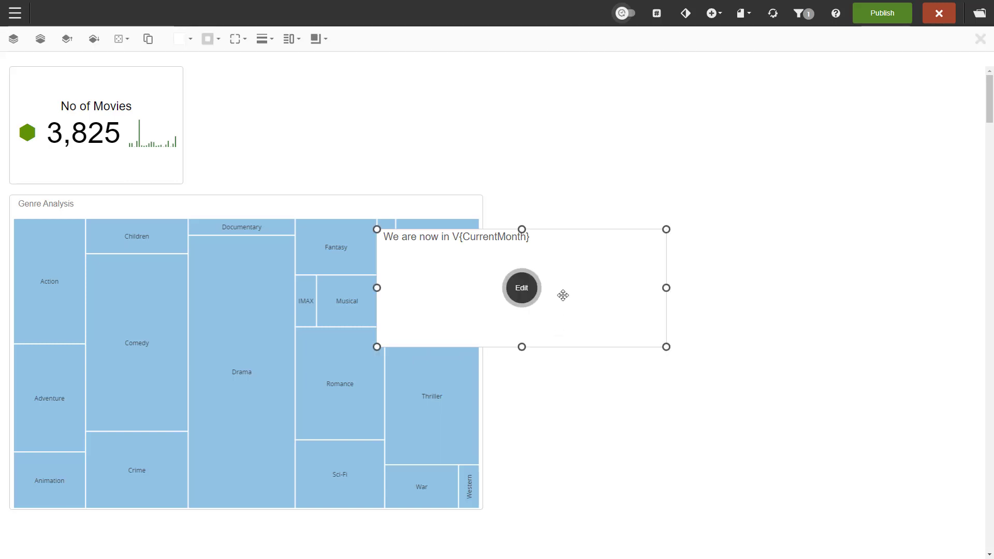
mouse_move(522, 292)
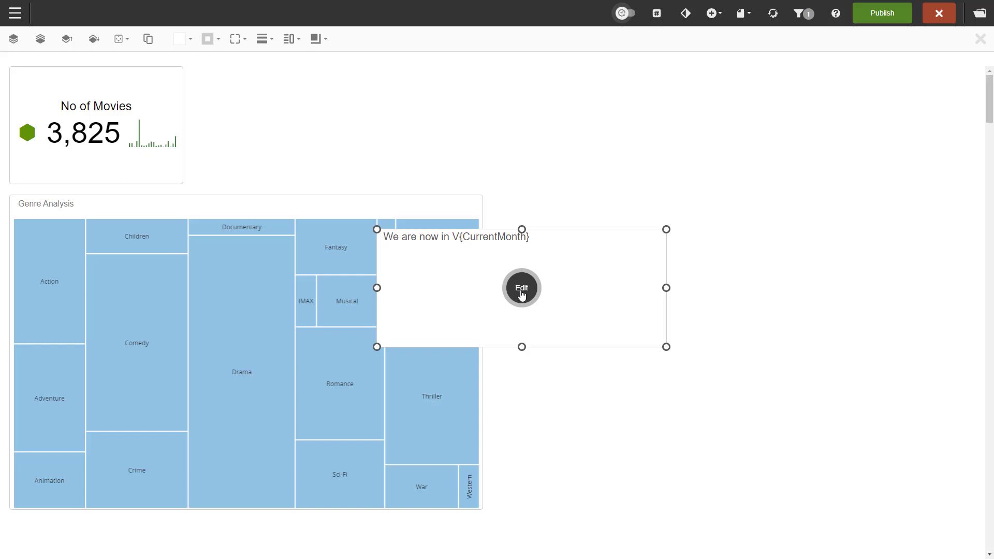
left_click_drag(667, 347, 631, 317)
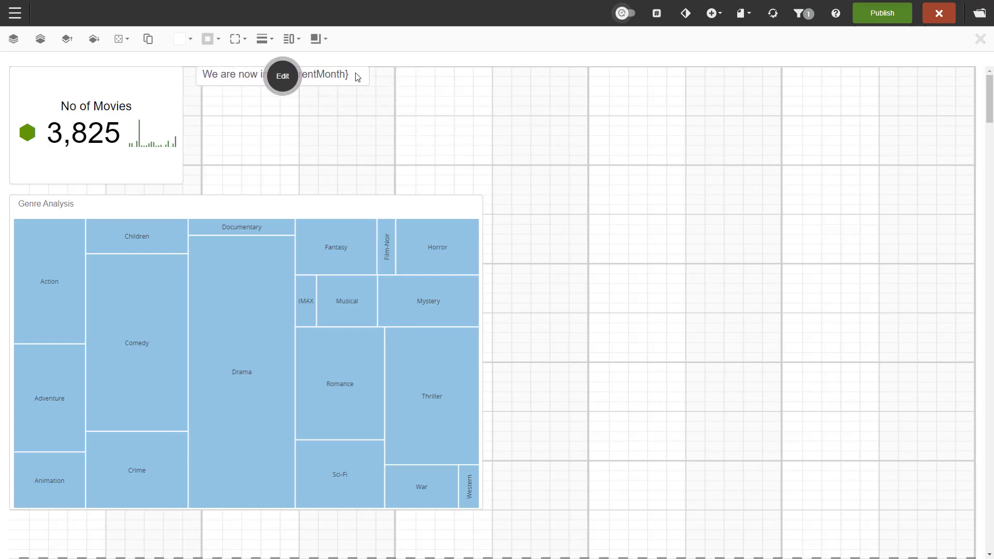
left_click(282, 75)
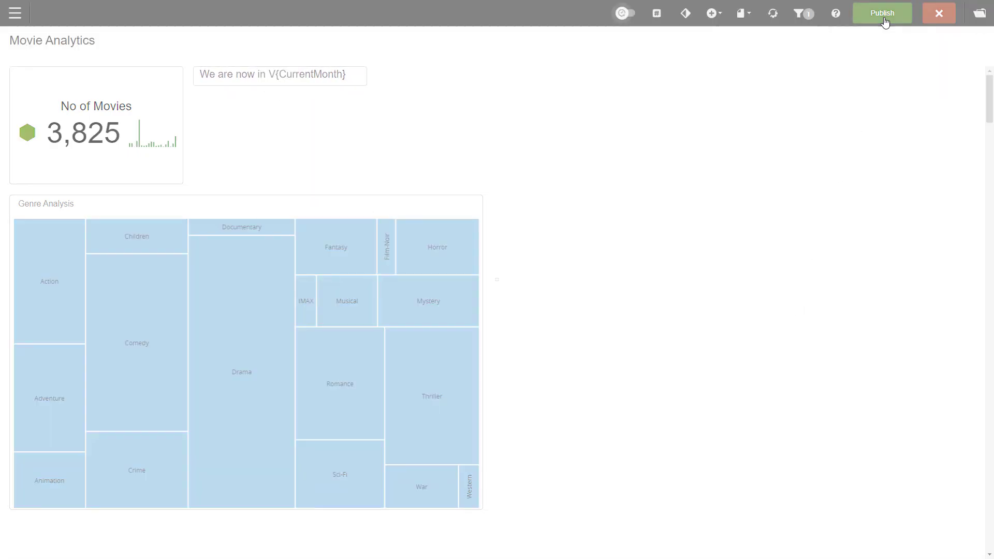
Verify the published text reads 'We are now in November.' and return to edit mode.
left_click(882, 13)
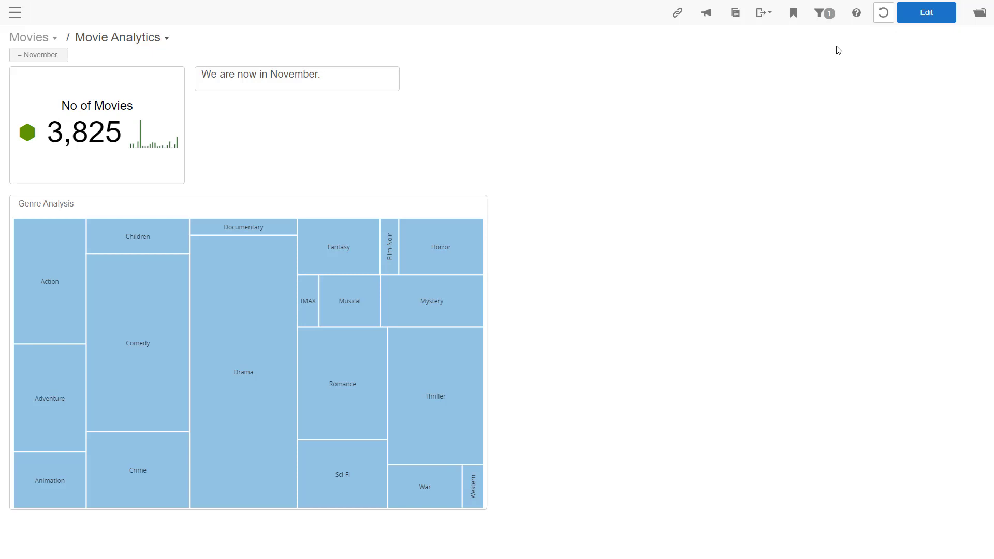
left_click(925, 13)
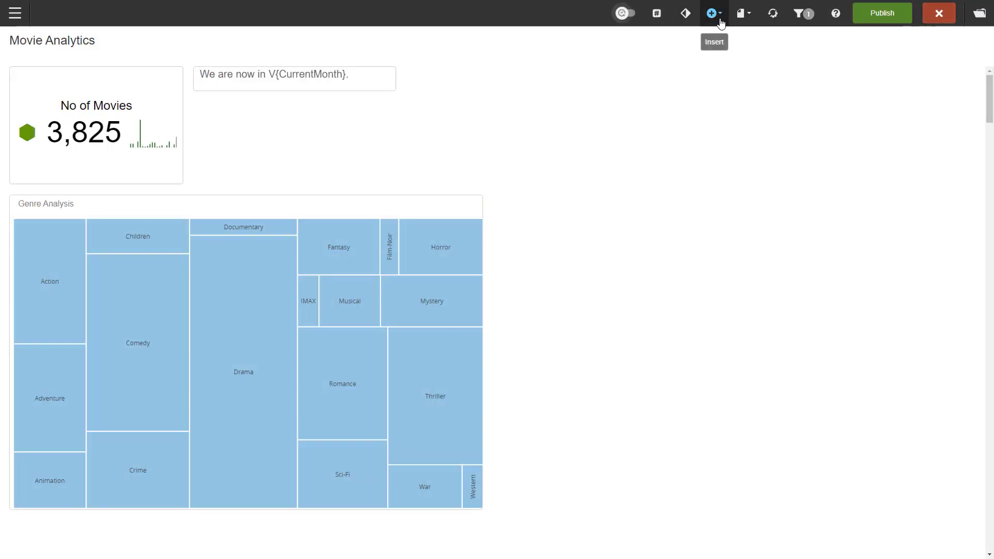
Insert the catalog image movie moment.png beneath the text area.
left_click(712, 13)
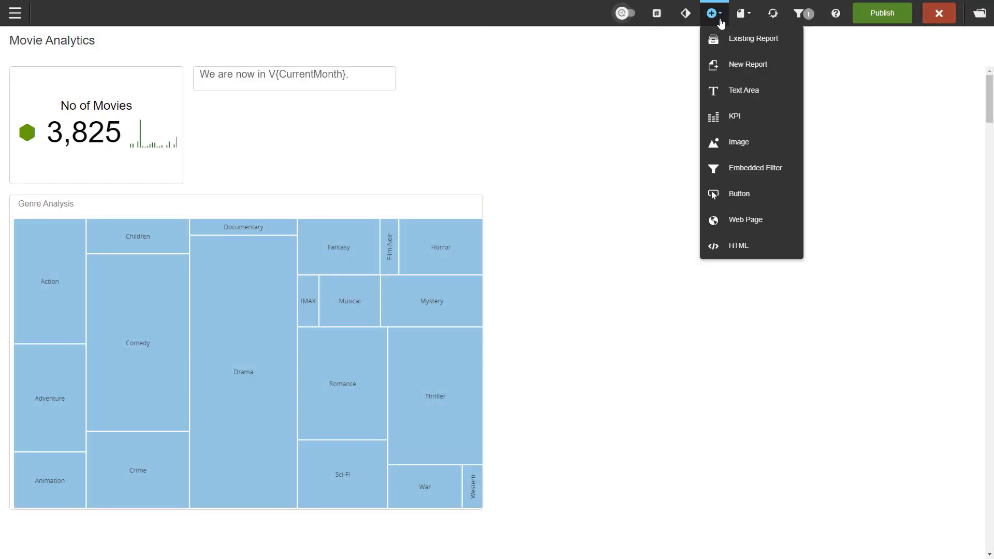
left_click(739, 142)
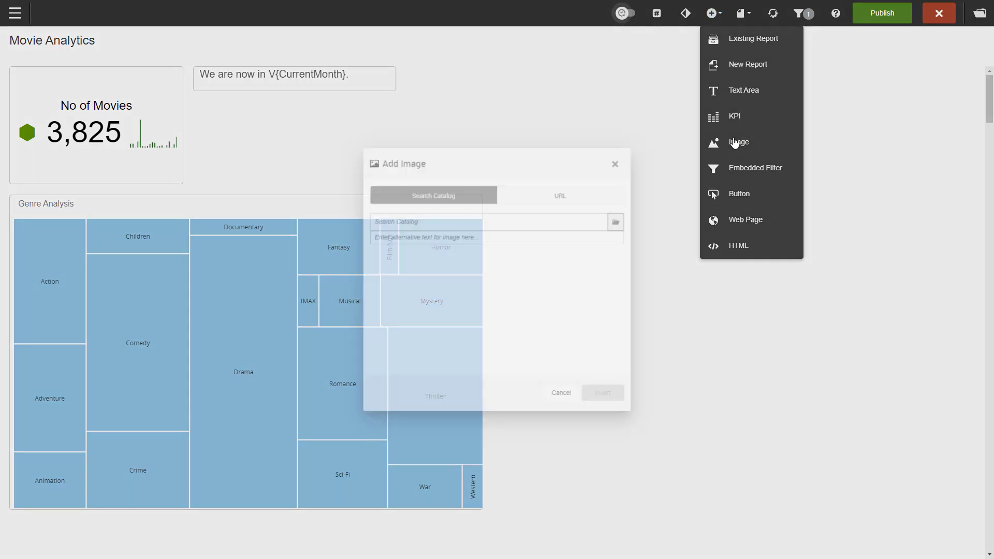
left_click(739, 142)
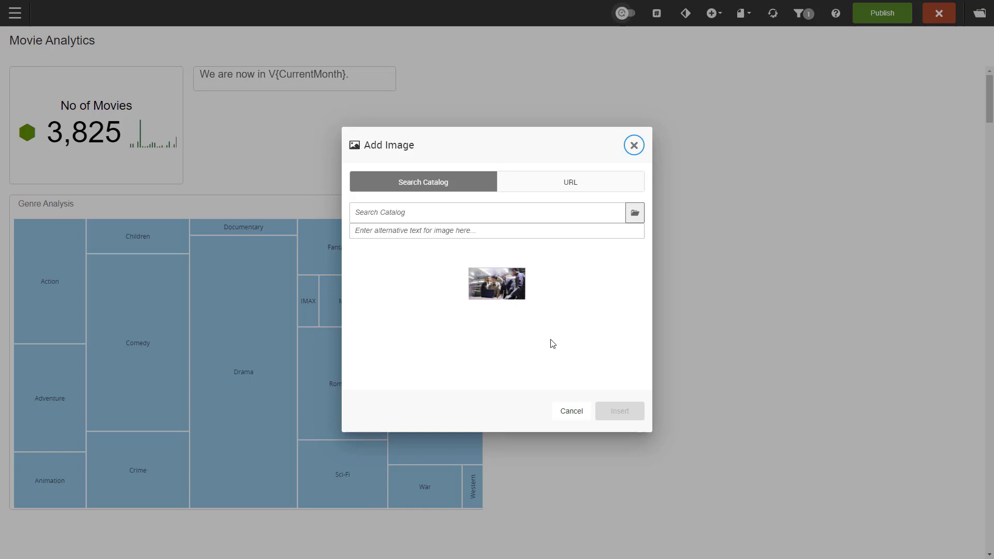
left_click(496, 282)
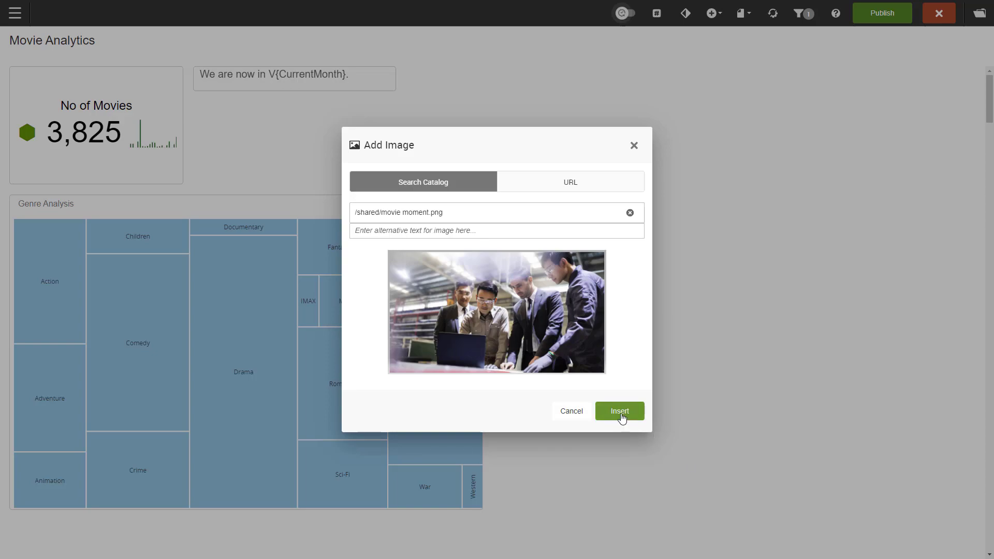
left_click(620, 411)
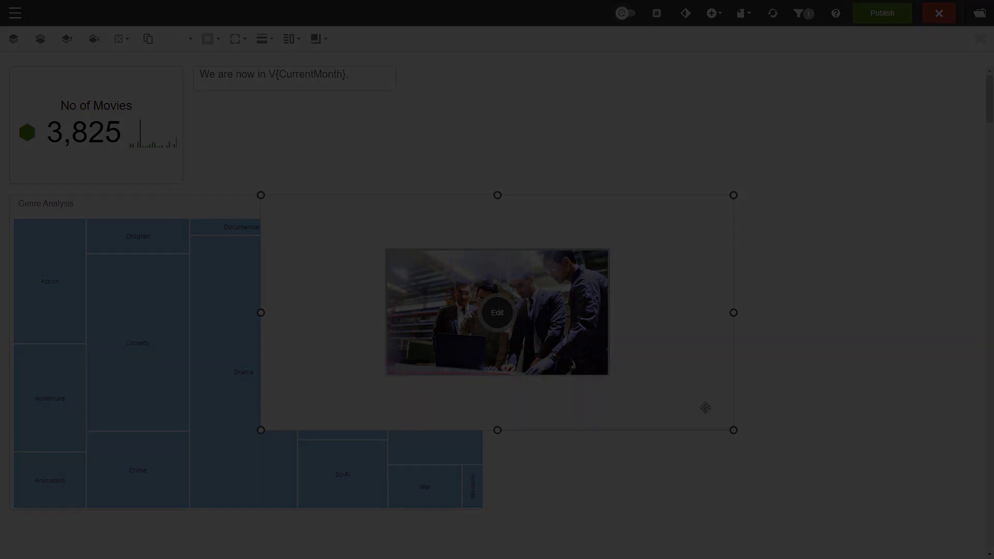
left_click(711, 13)
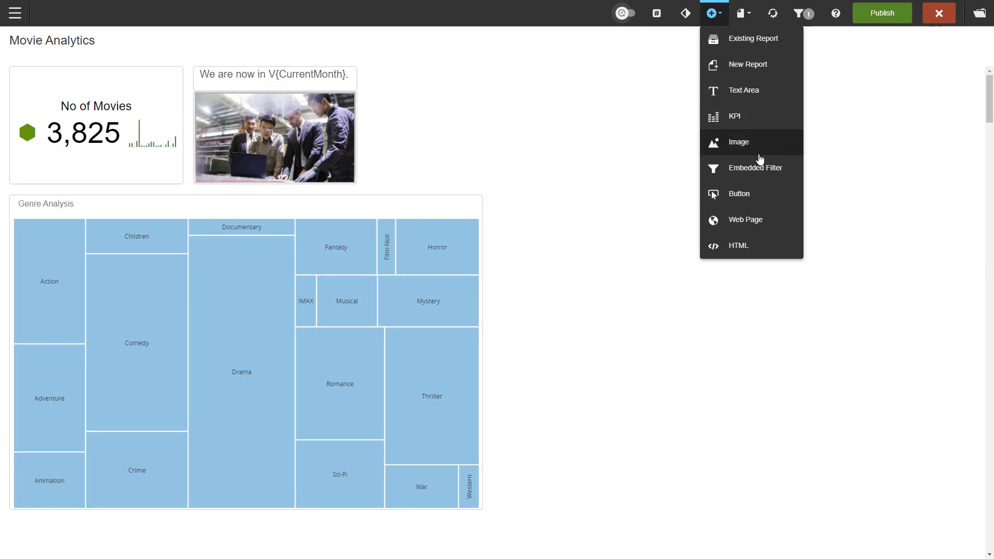
Insert an Embedded Filter and bind it to the Year filter.
left_click(754, 168)
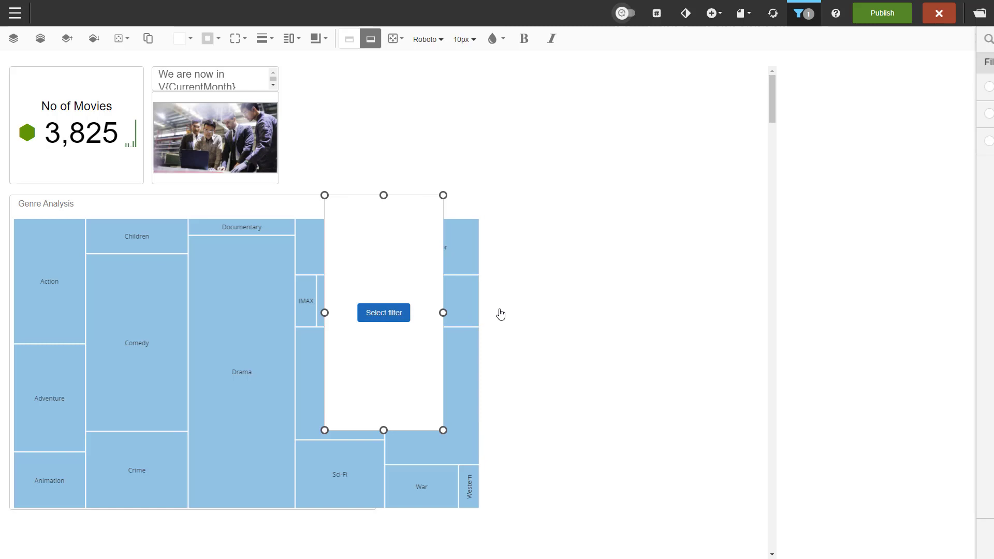
left_click(803, 13)
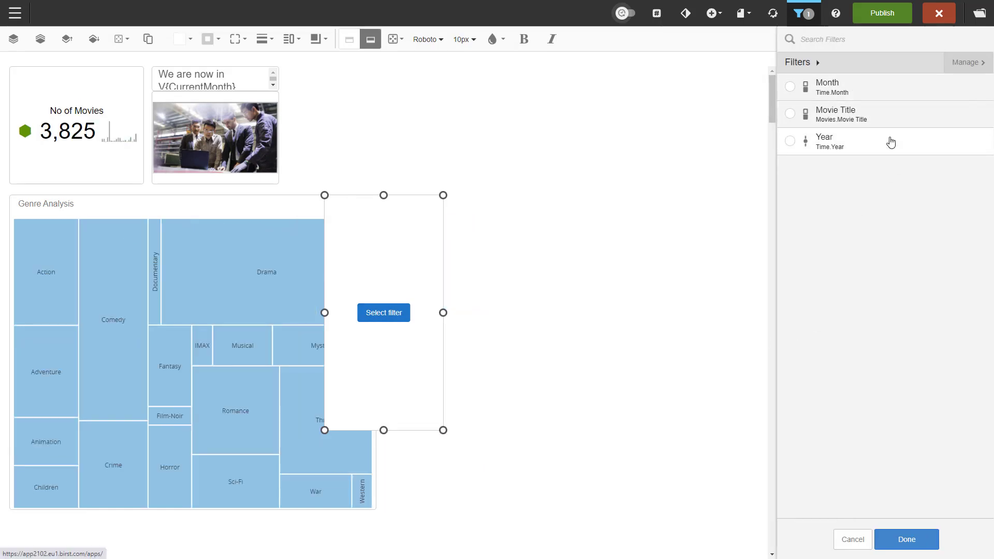
left_click(791, 140)
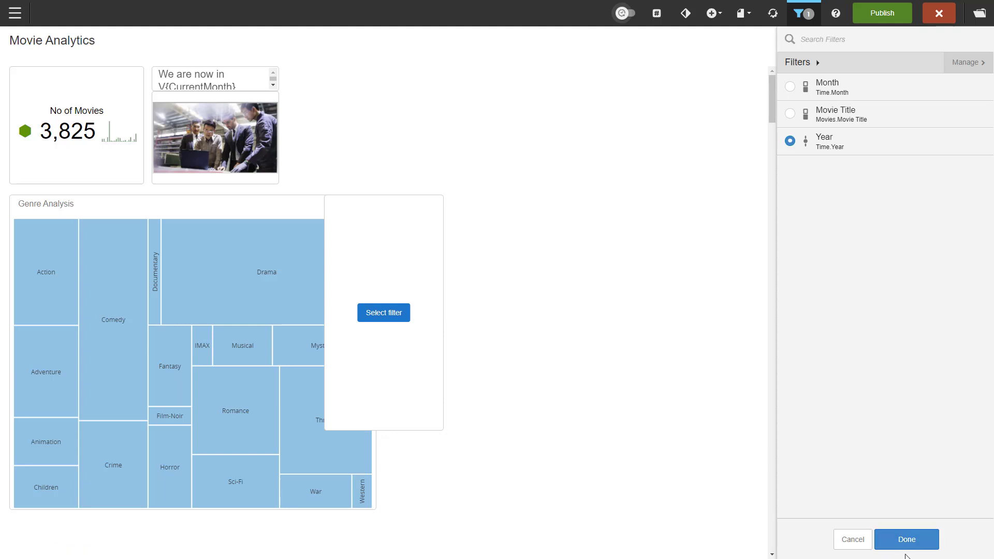
left_click(906, 539)
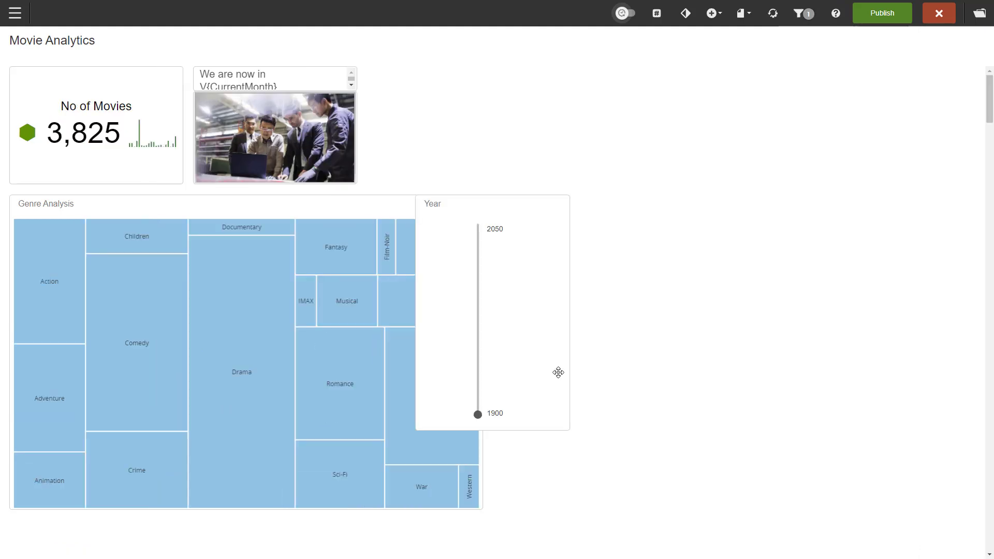
mouse_move(638, 376)
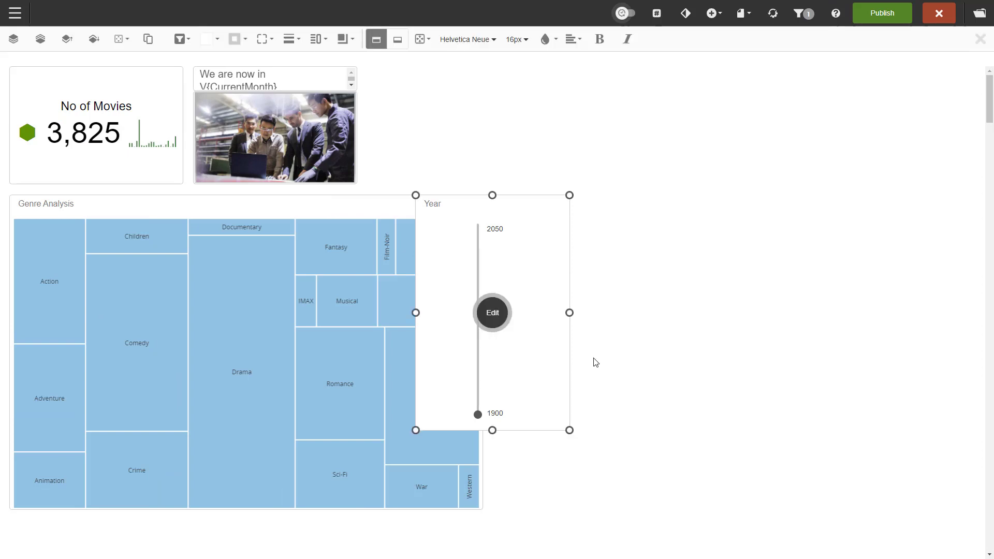
mouse_move(599, 453)
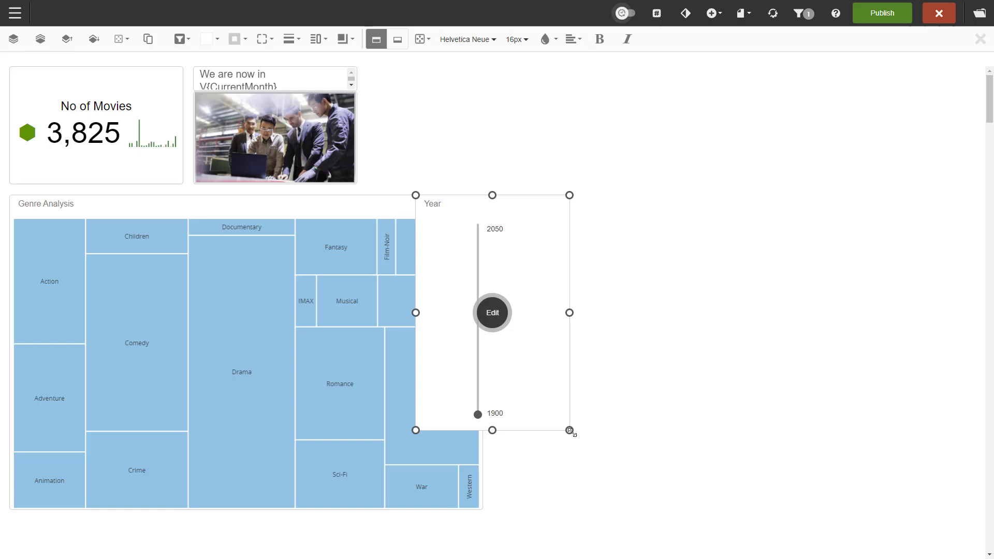
Resize the Year filter panel up beside the movie picture and select it for editing.
left_click_drag(569, 431, 511, 273)
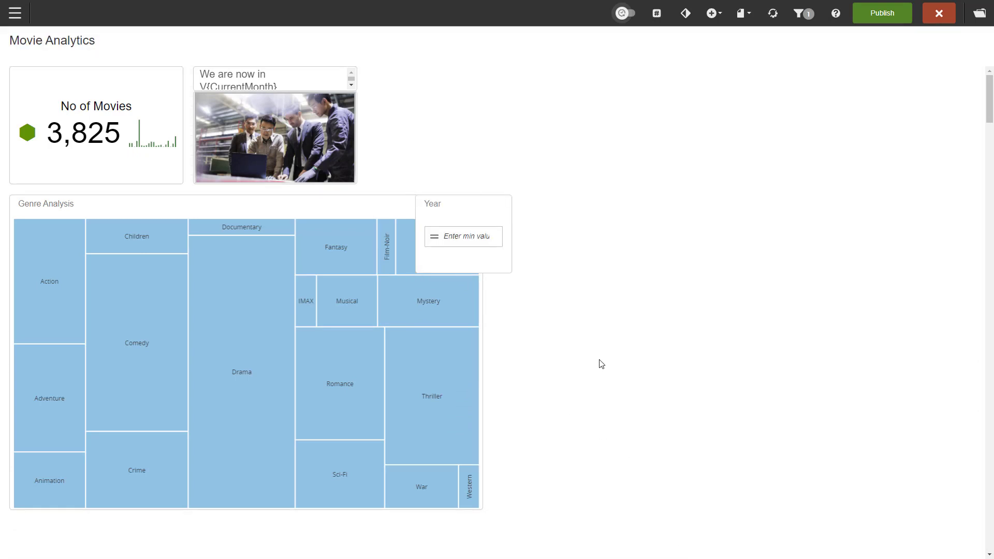
mouse_move(473, 316)
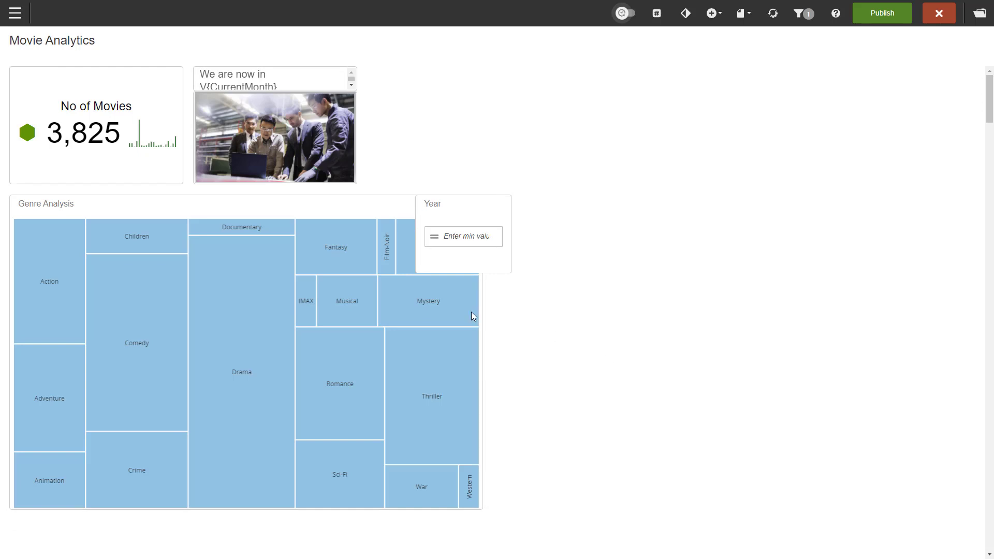
left_click(463, 237)
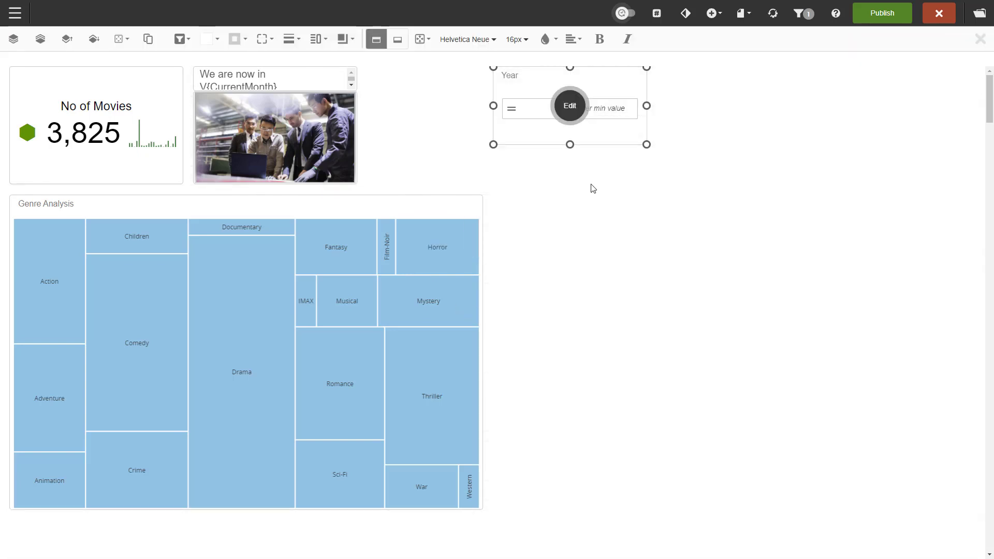
mouse_move(180, 38)
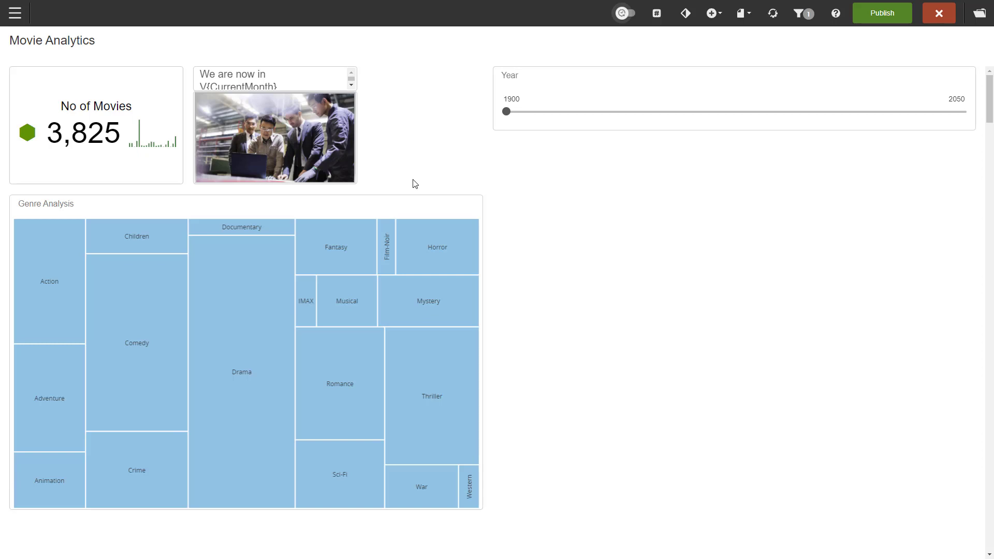
Insert a button labelled 'Take me to Page 2!' and place it at the bottom right.
left_click(711, 13)
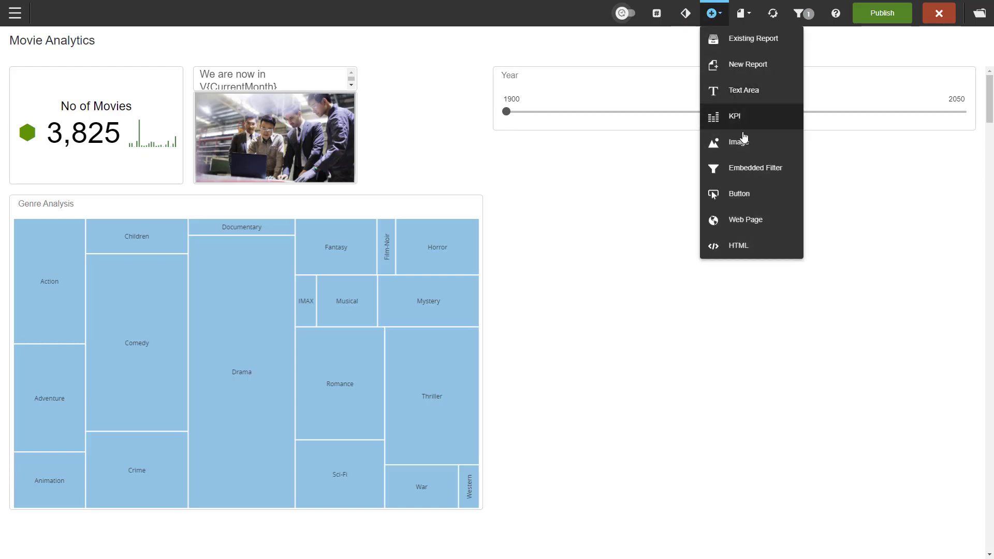
left_click(744, 89)
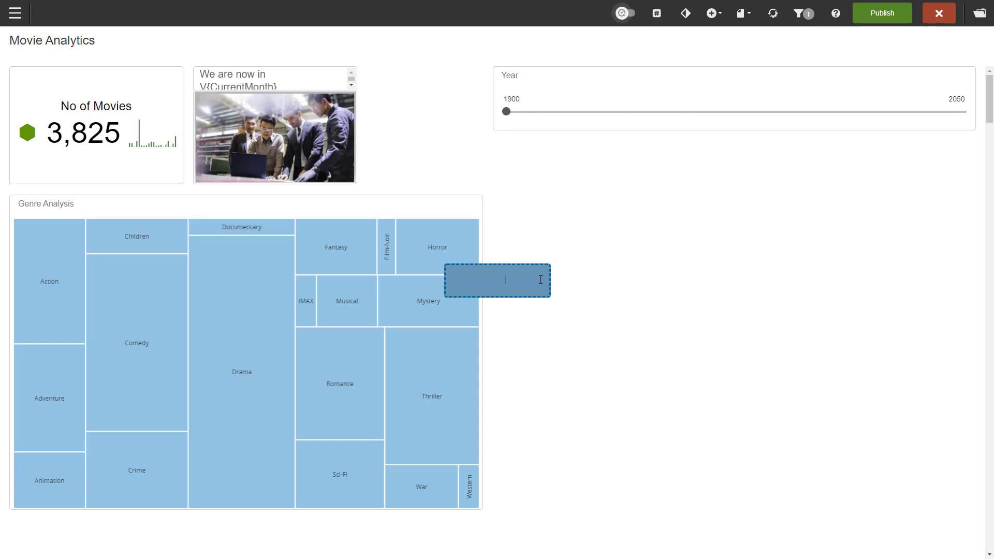
type("Take")
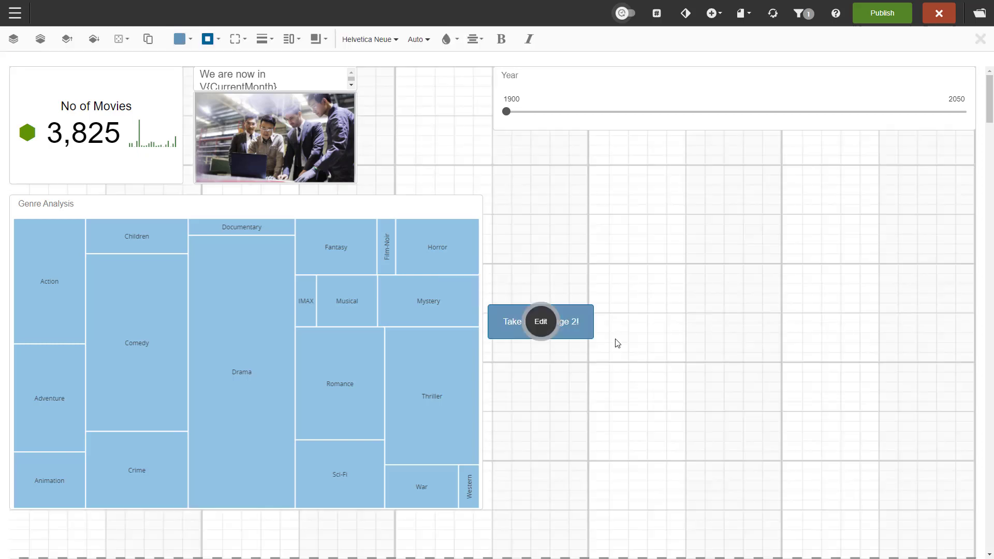
left_click_drag(540, 321, 922, 526)
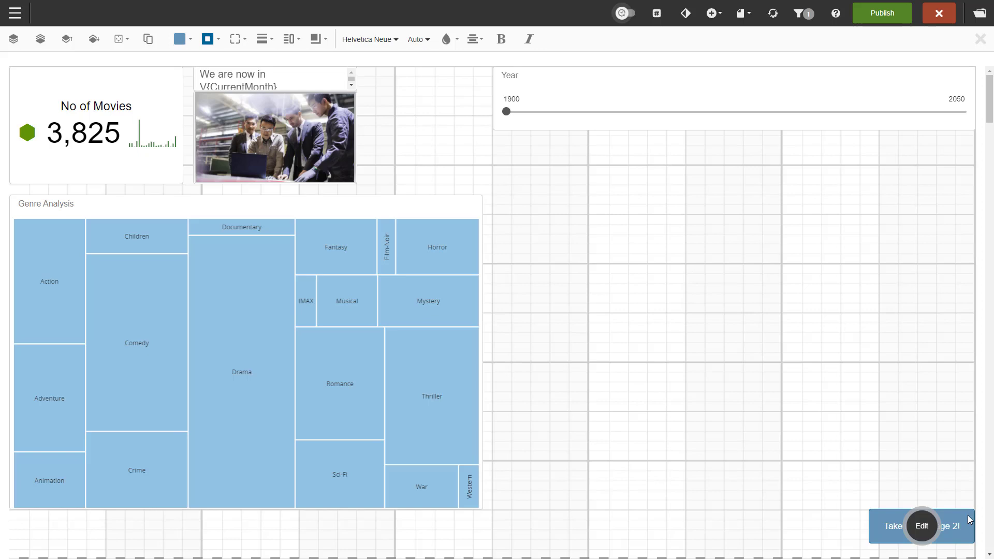
Set the button's Drill Across target to the Page2 dashboard and apply.
left_click(914, 526)
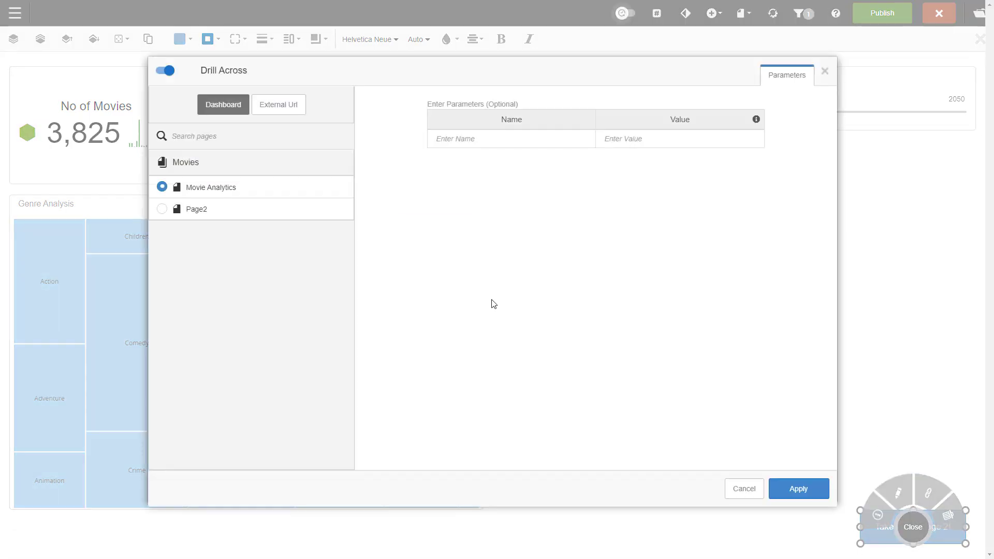
left_click(163, 209)
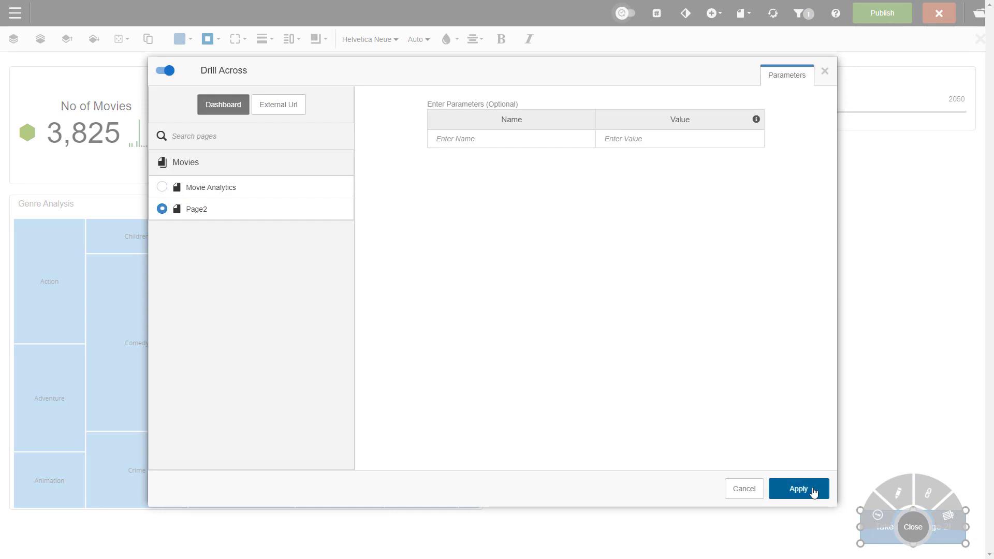
left_click(799, 489)
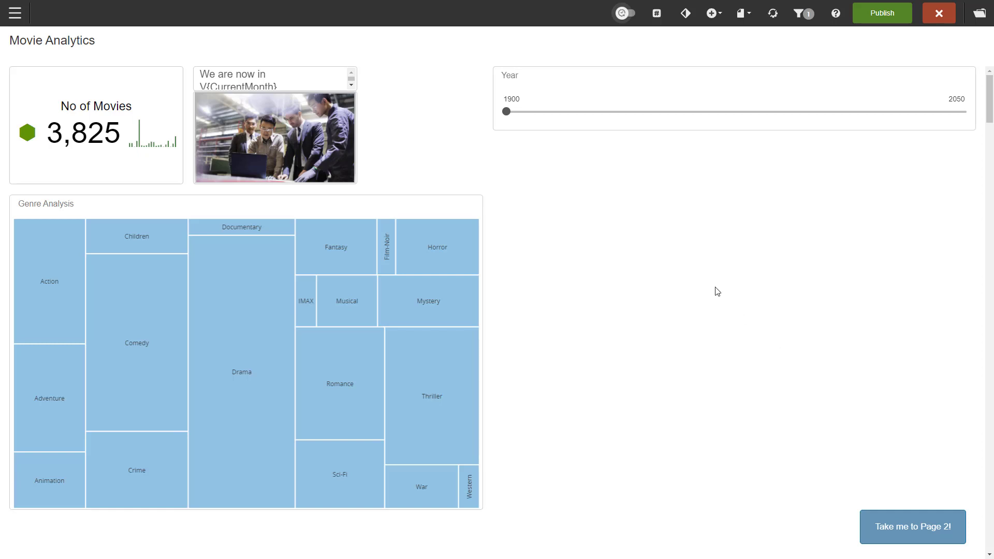
Insert a Web Page with the boxofficemojo.com search URL, passing Movies.Movie Title as parameter q.
left_click(712, 12)
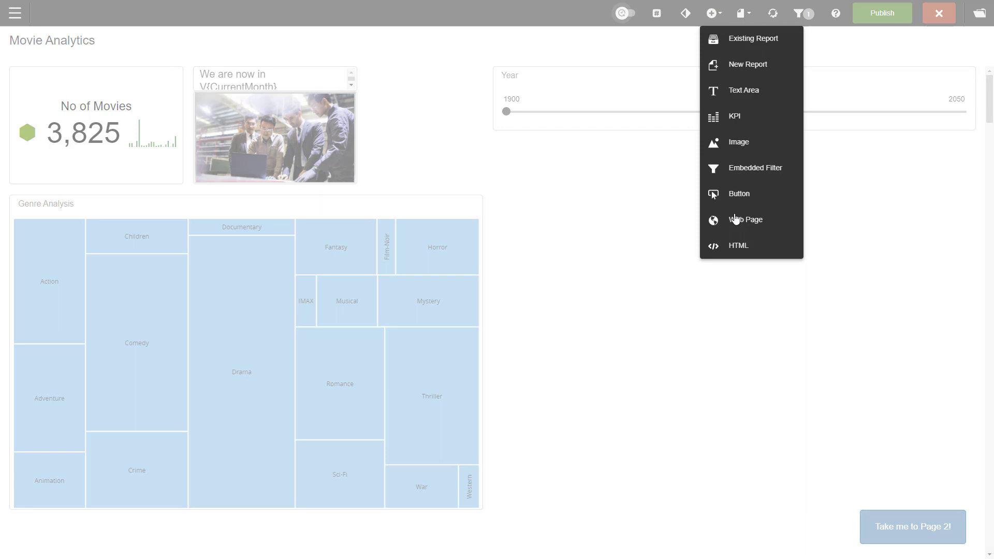
left_click(745, 219)
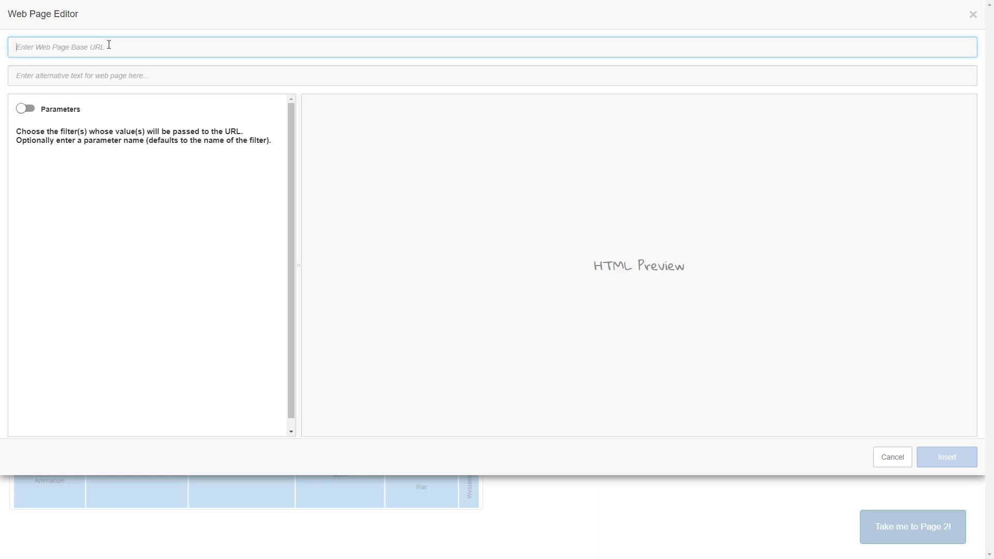
type("https://www.boxofficemojo.com/search/?")
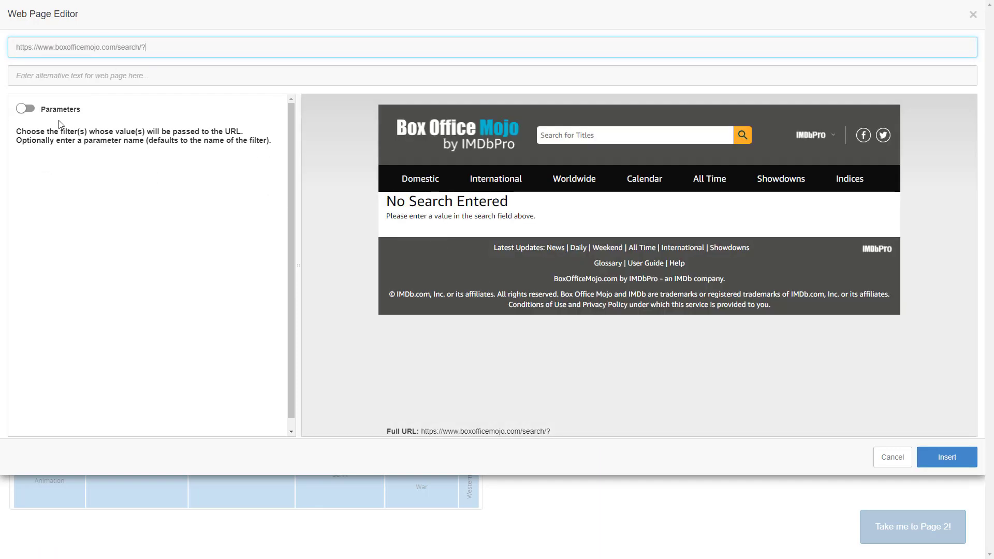
left_click(25, 109)
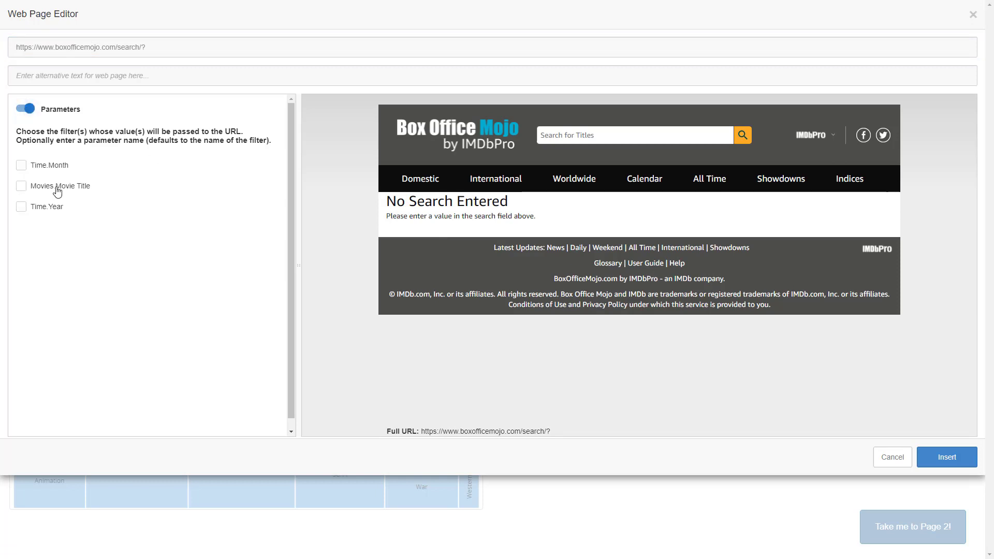
left_click(21, 186)
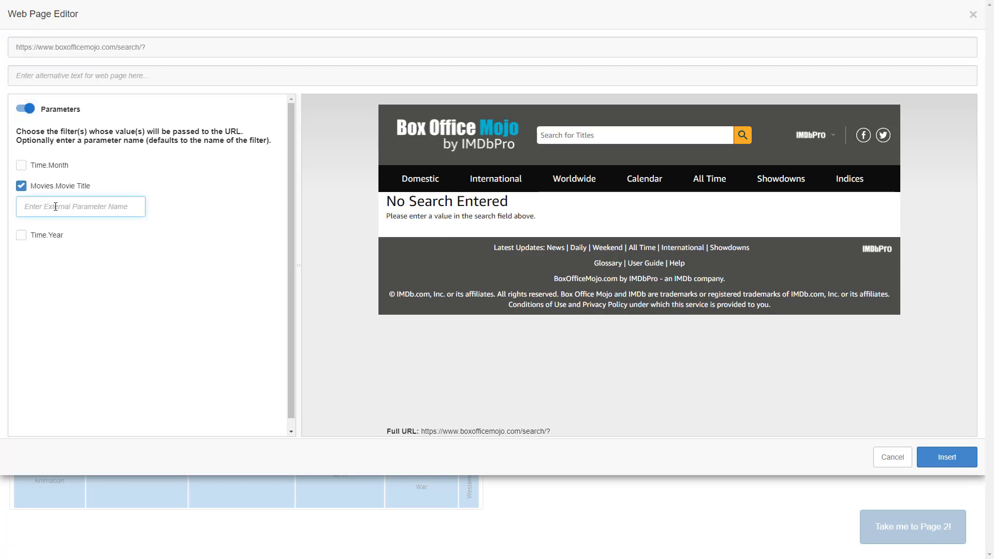
type("q")
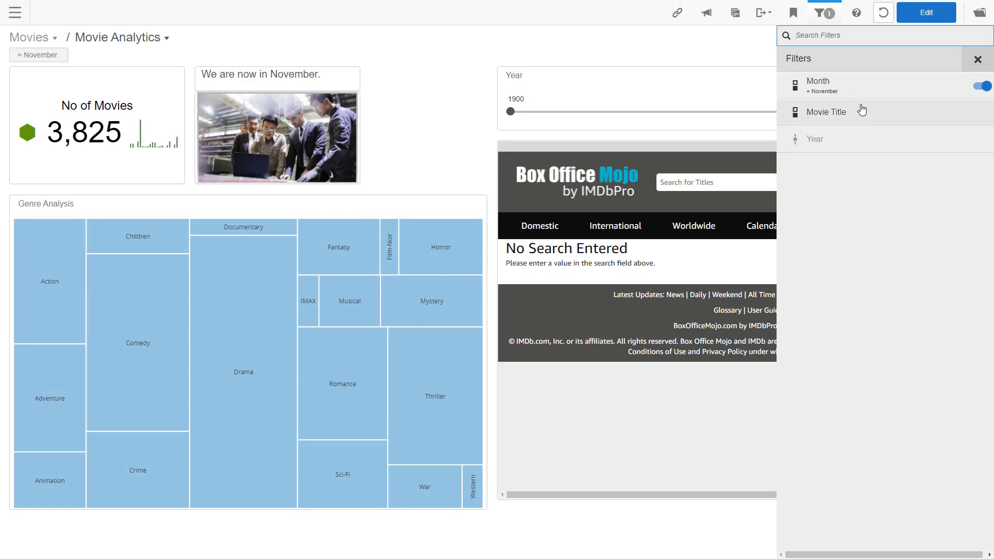
Search 'Termi' in the Movie Title filter, tick Terminator 2: Judgment Day and apply it.
left_click(826, 112)
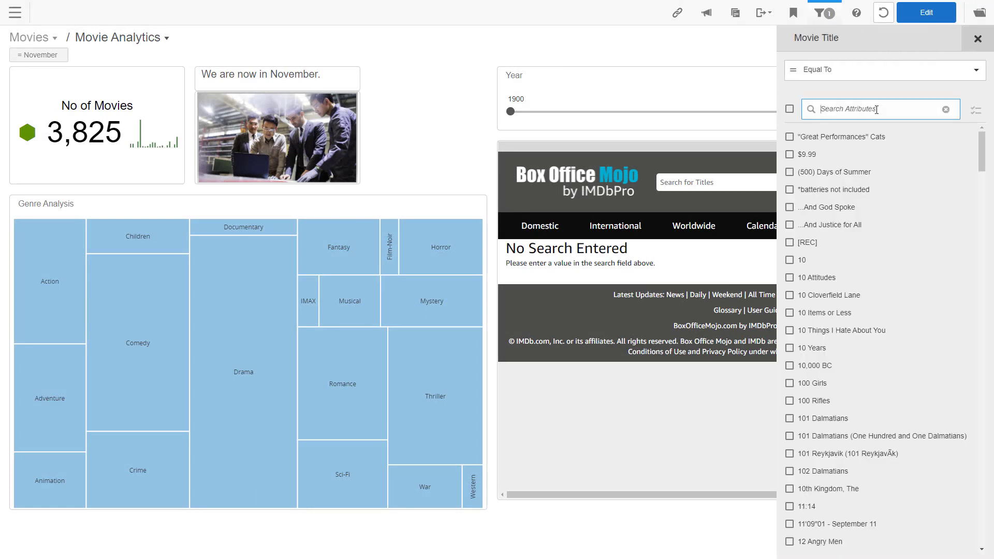
type("Termi")
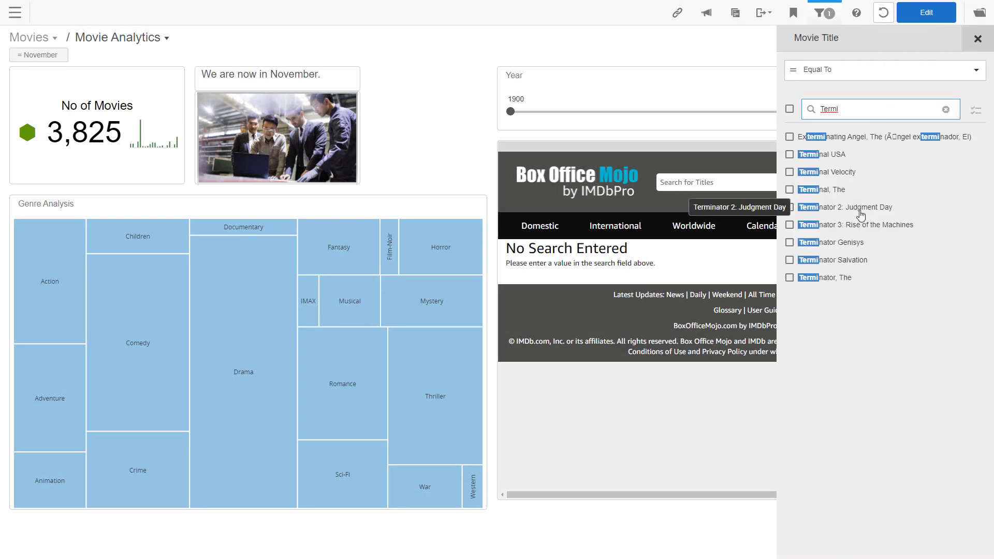
left_click(789, 207)
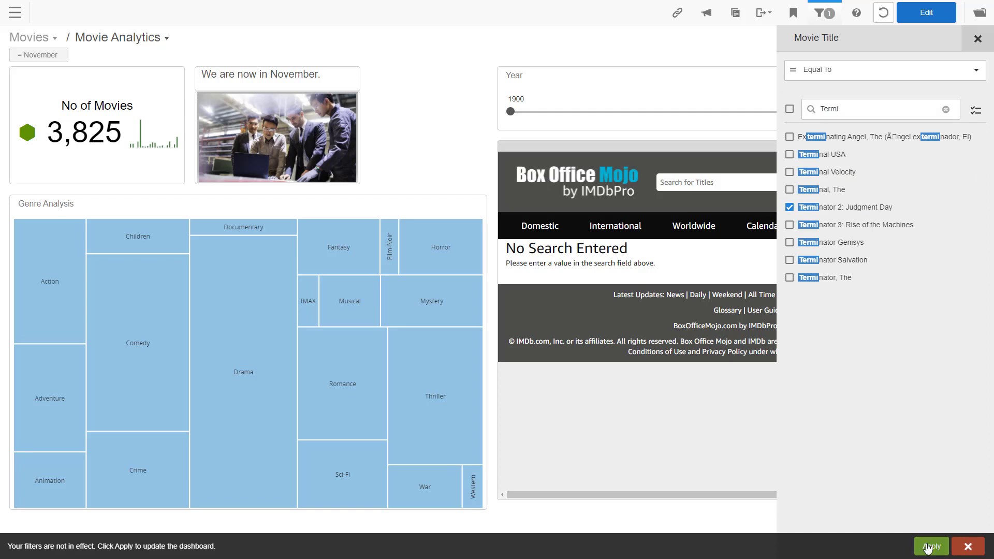
left_click(930, 546)
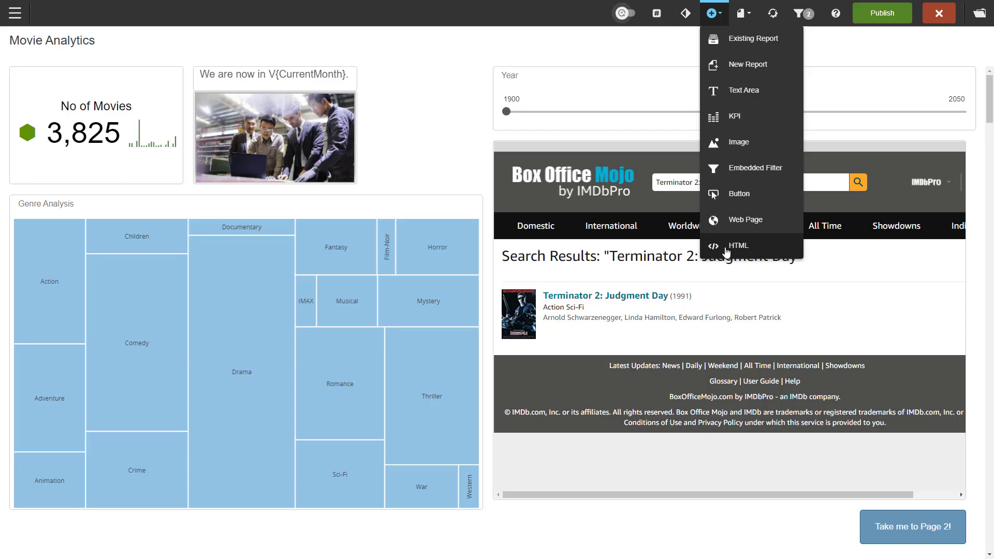
Insert an HTML component with gauge code using the Pct of Horror movies measure.
left_click(739, 246)
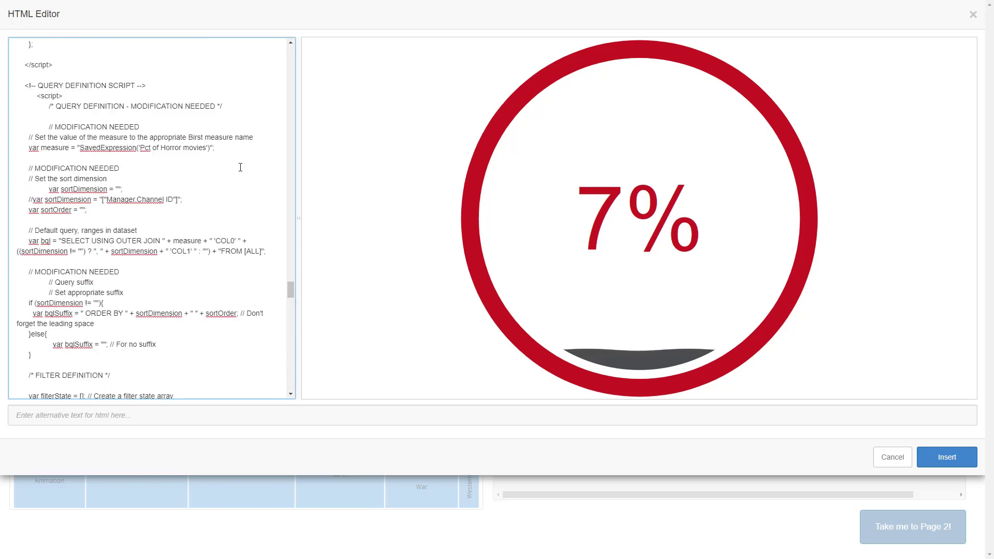
left_click(215, 148)
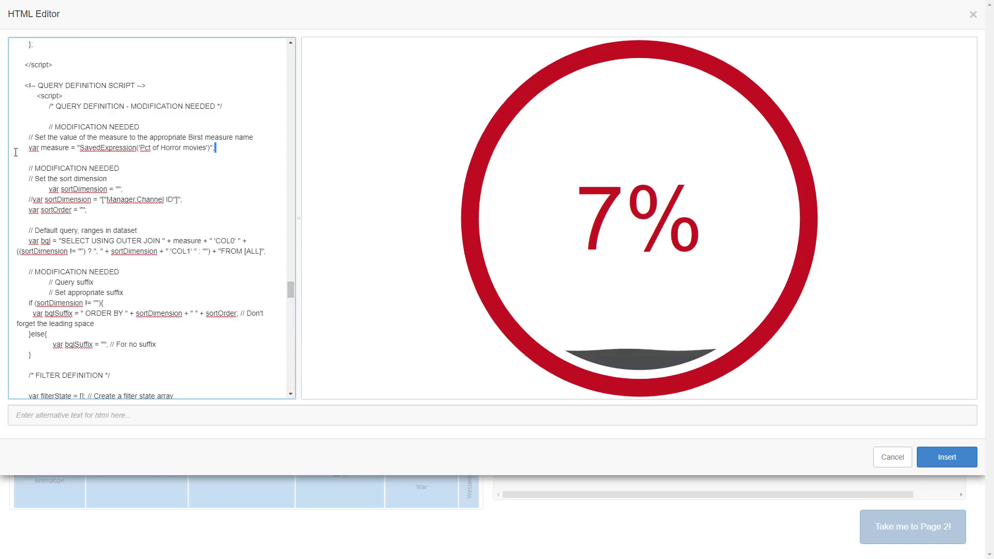
triple_click(114, 148)
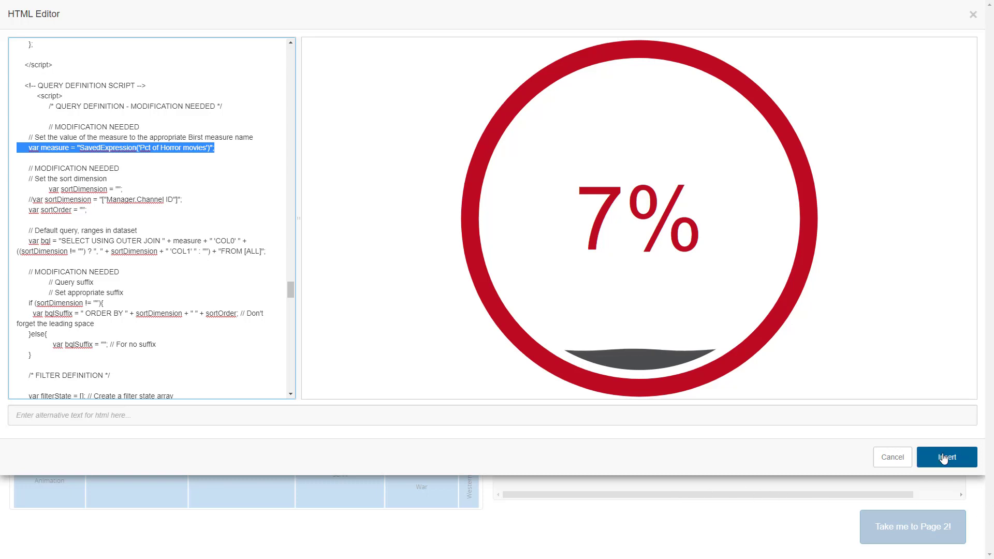
left_click(945, 457)
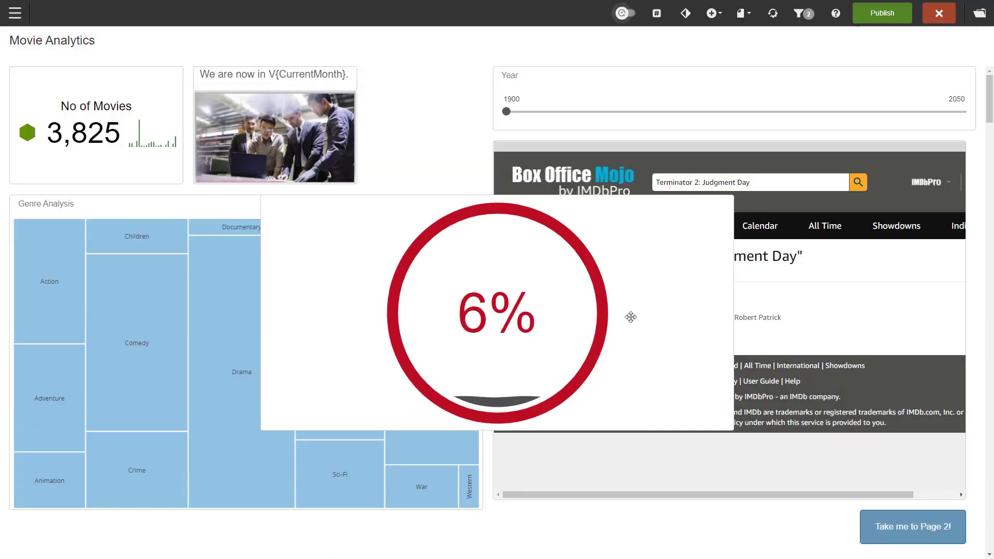
Shrink the Horror gauge, move it beside the image in the top row, and publish.
left_click(498, 313)
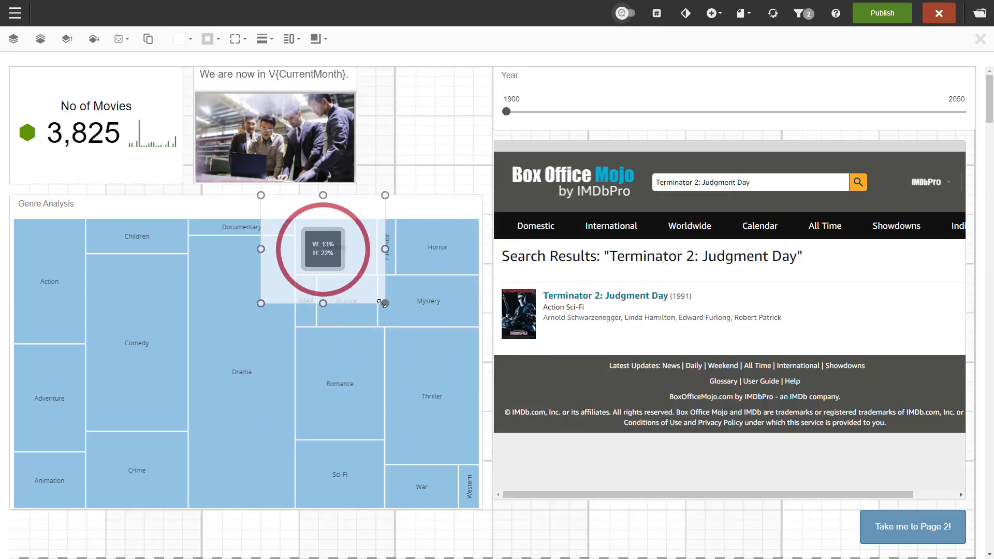
left_click_drag(323, 249, 425, 125)
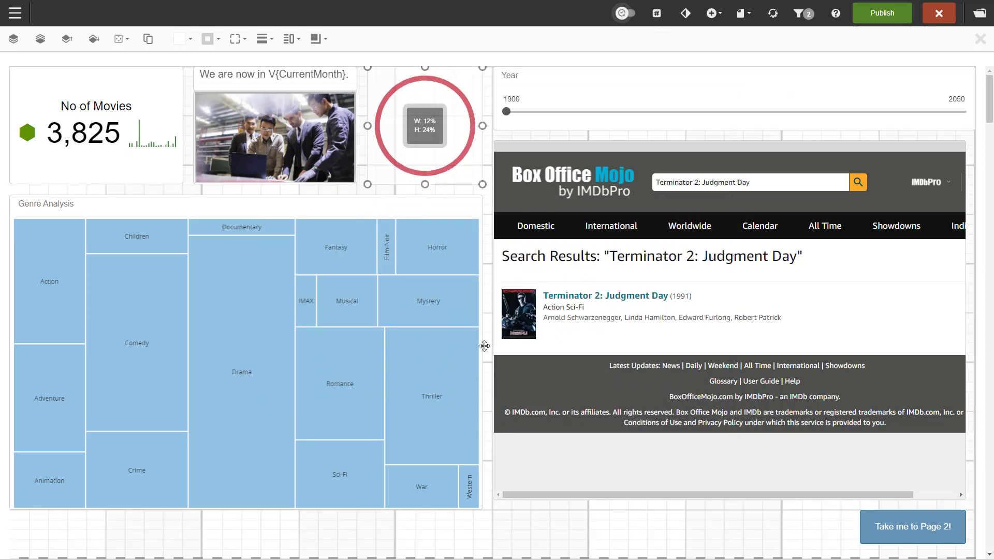
left_click(880, 12)
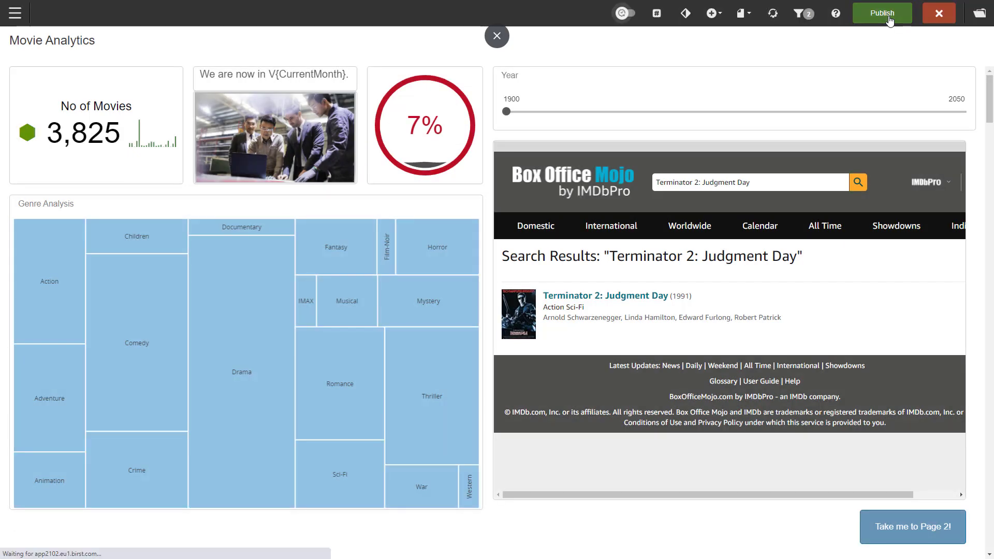
left_click(881, 13)
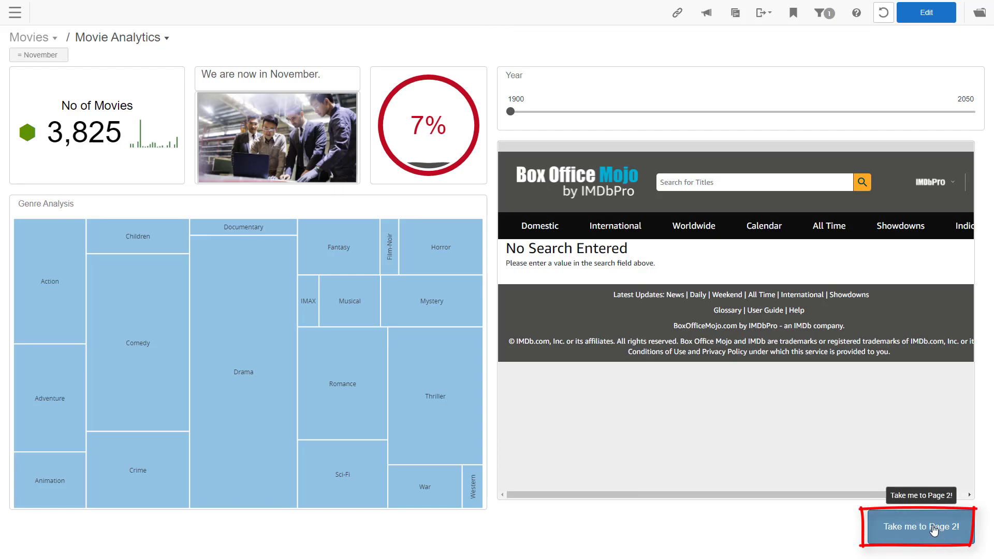
Test the Take me to Page 2! button, then drag the Year slider to 2008.
left_click(917, 528)
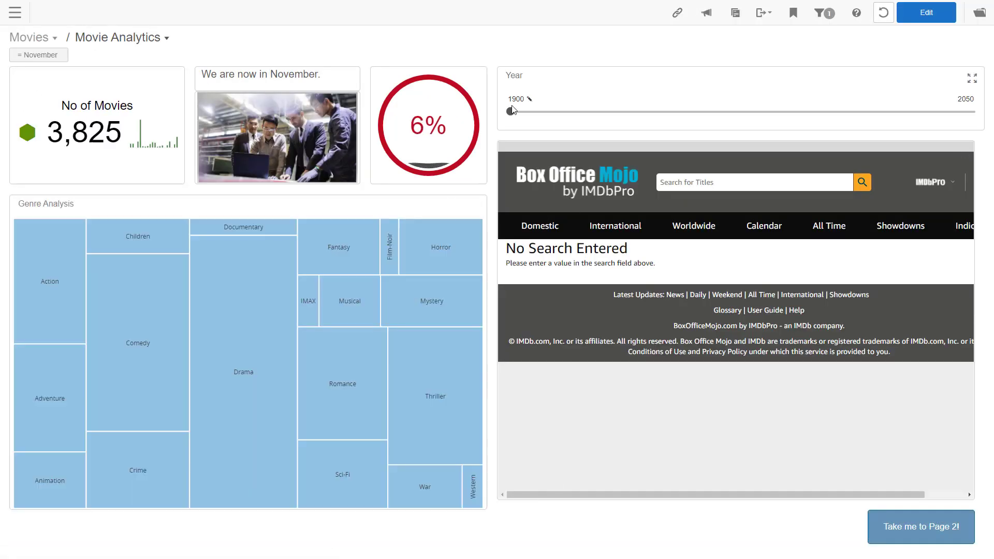
left_click_drag(513, 111, 843, 111)
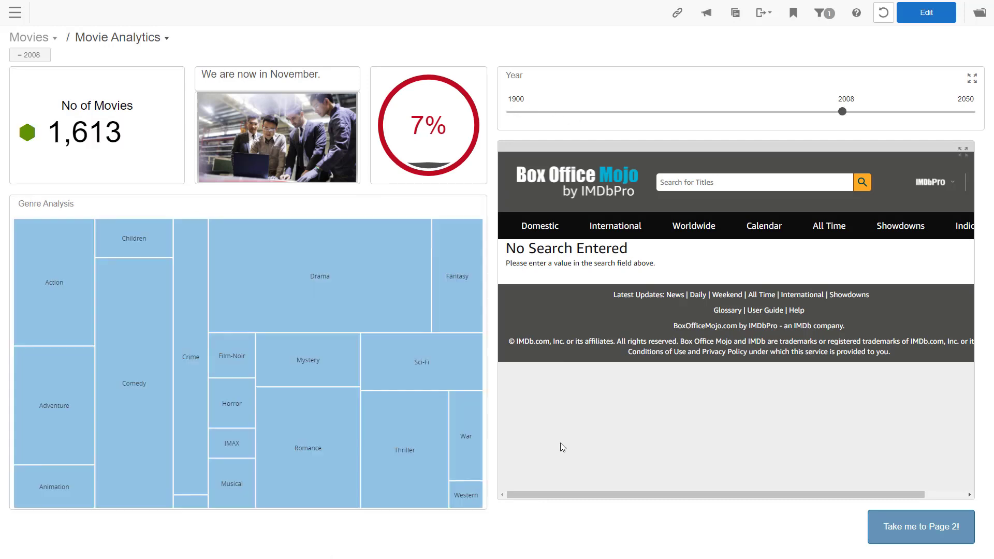